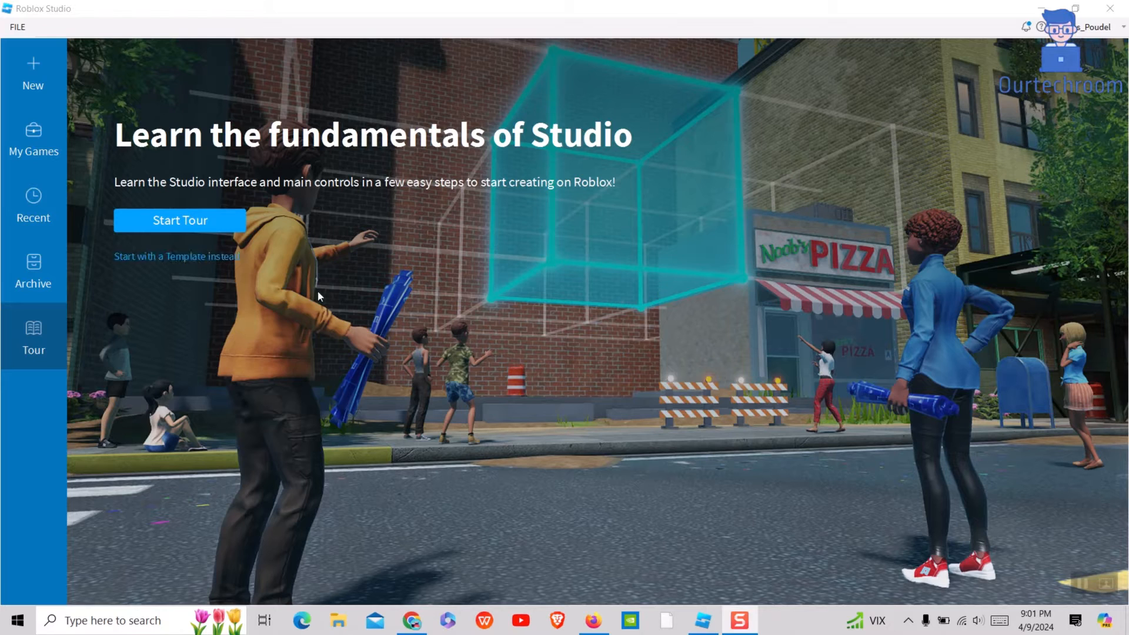
pyautogui.moveTo(580, 248)
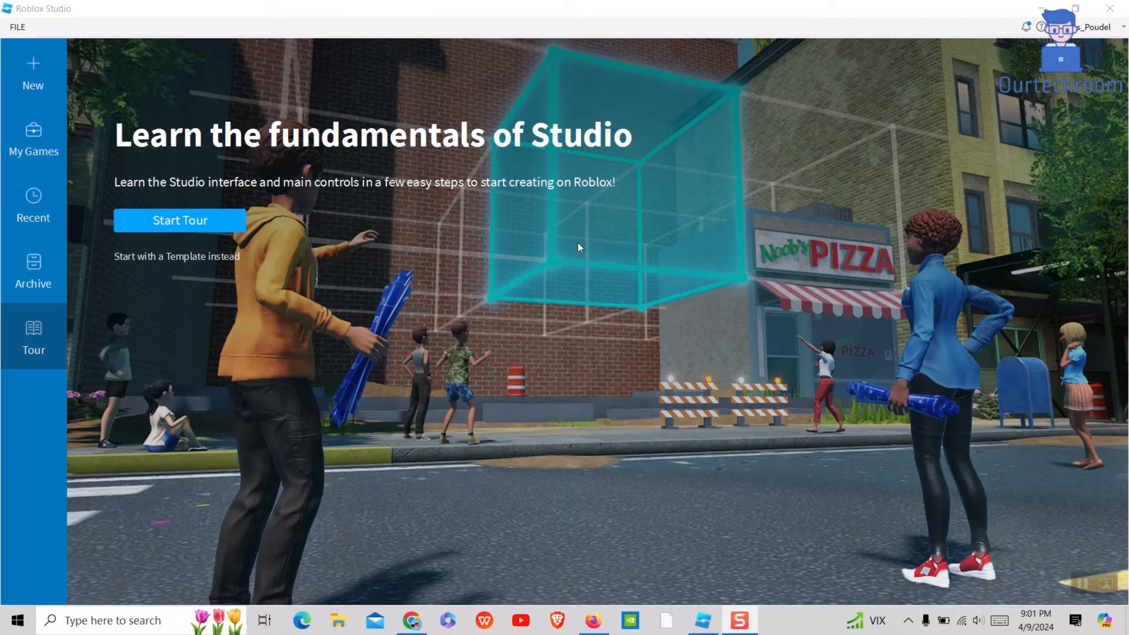
pyautogui.moveTo(54, 29)
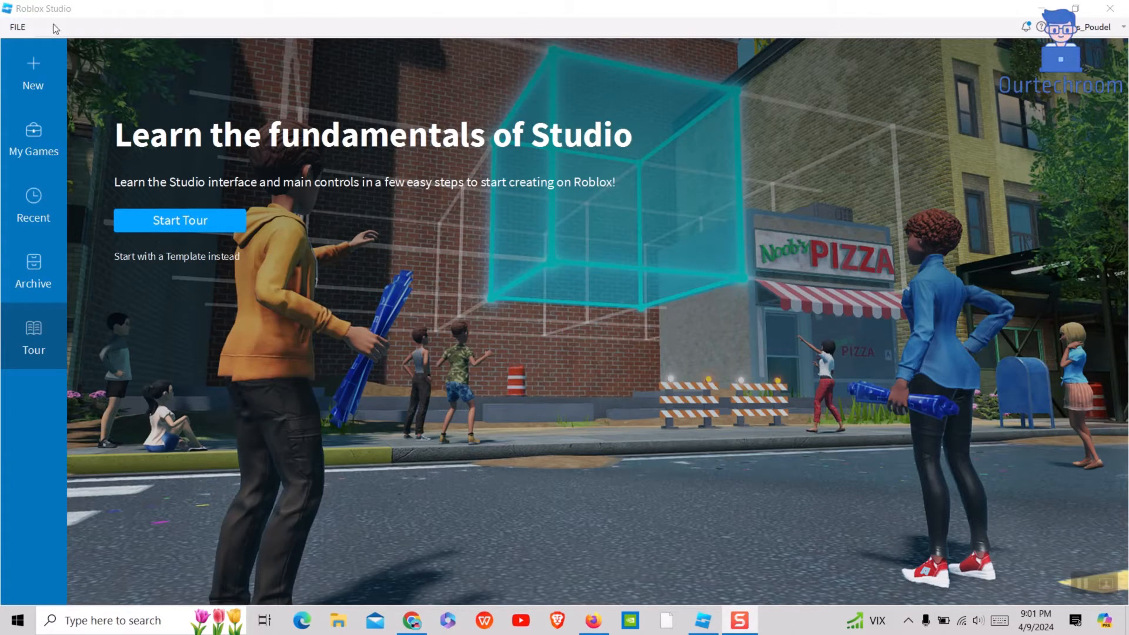
# Step: Open the File menu showing Studio Settings and recent games
pyautogui.click(17, 27)
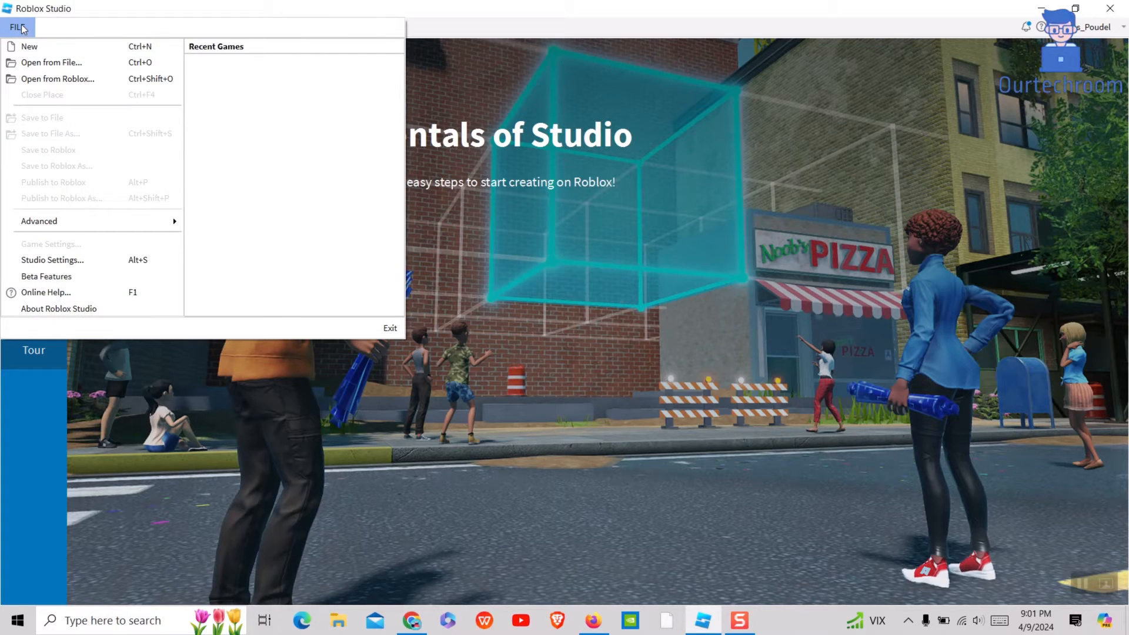
pyautogui.moveTo(97, 260)
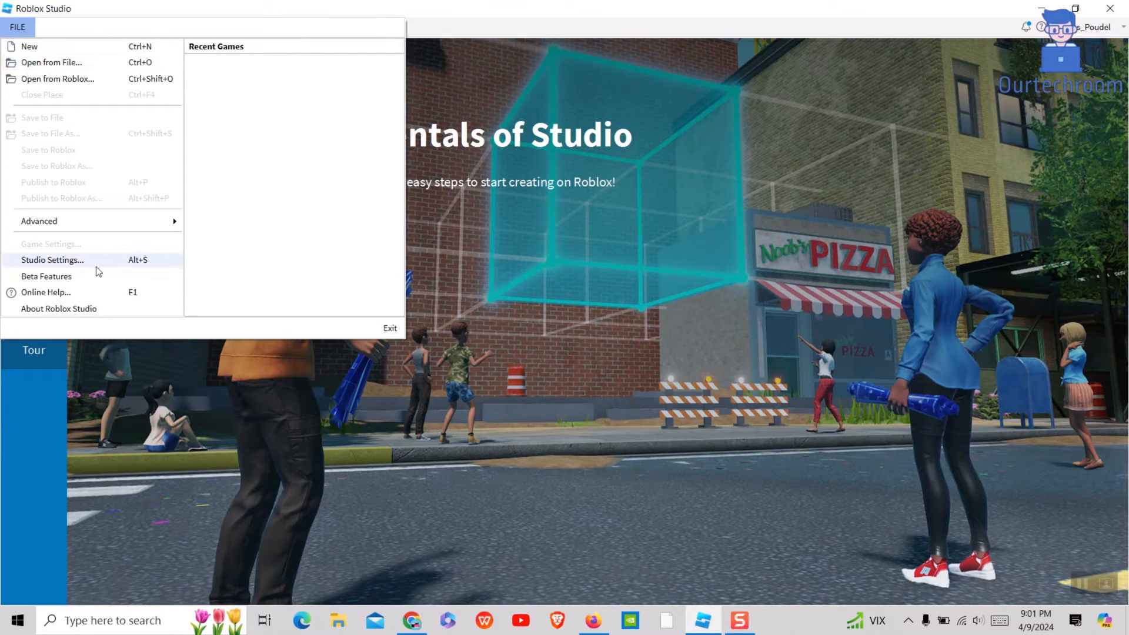
pyautogui.moveTo(133, 268)
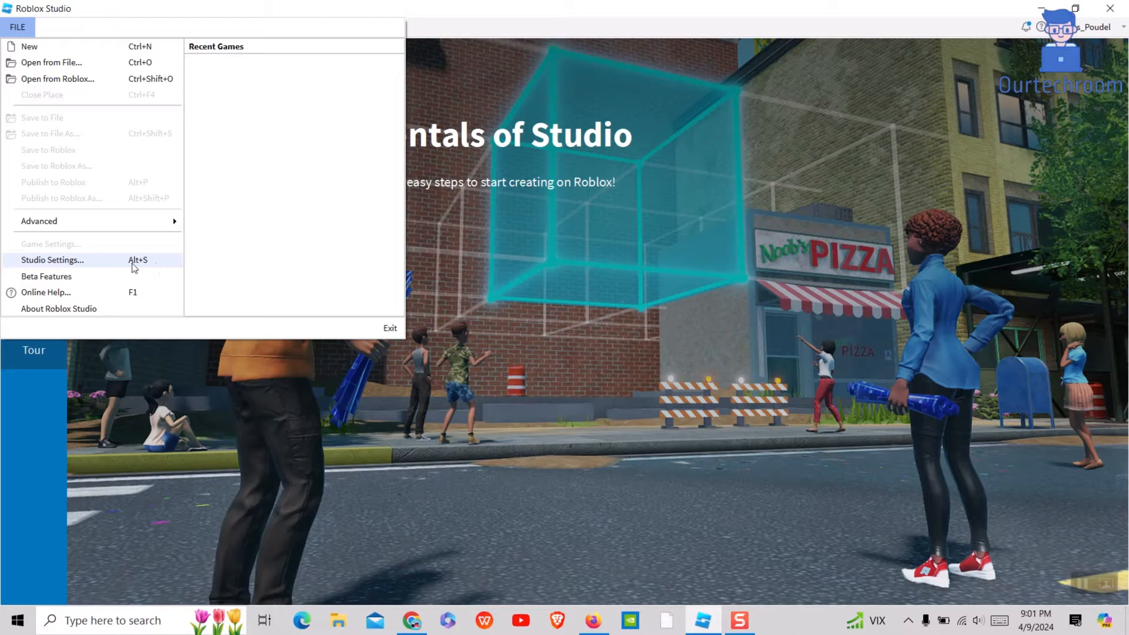
# Step: Open Studio Settings and choose Dark as the interface theme
pyautogui.click(52, 260)
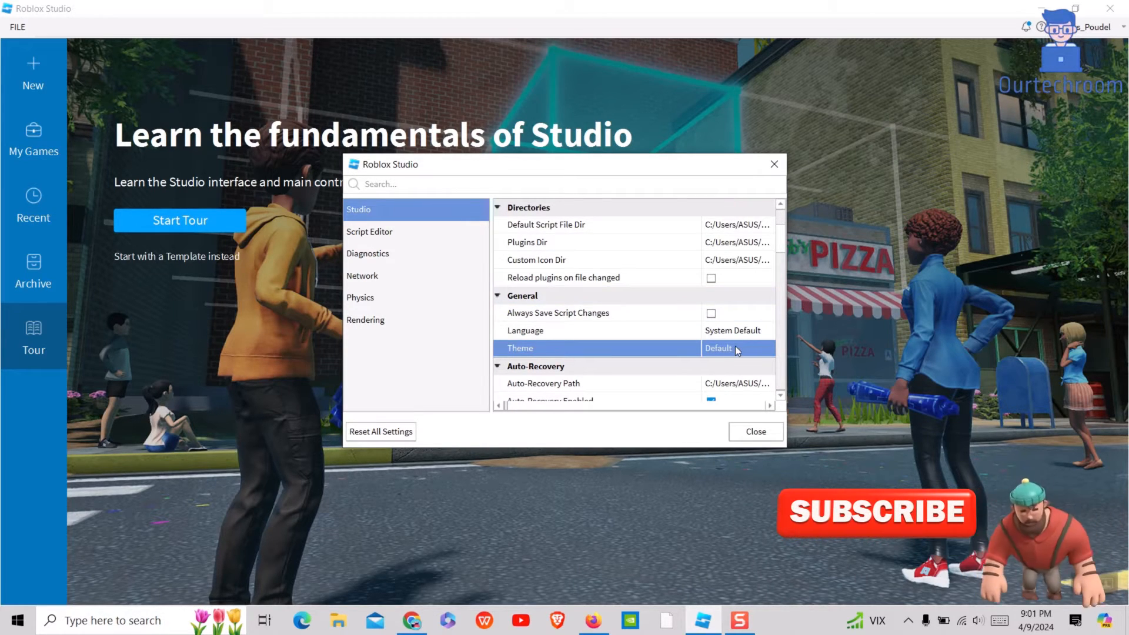
pyautogui.click(735, 349)
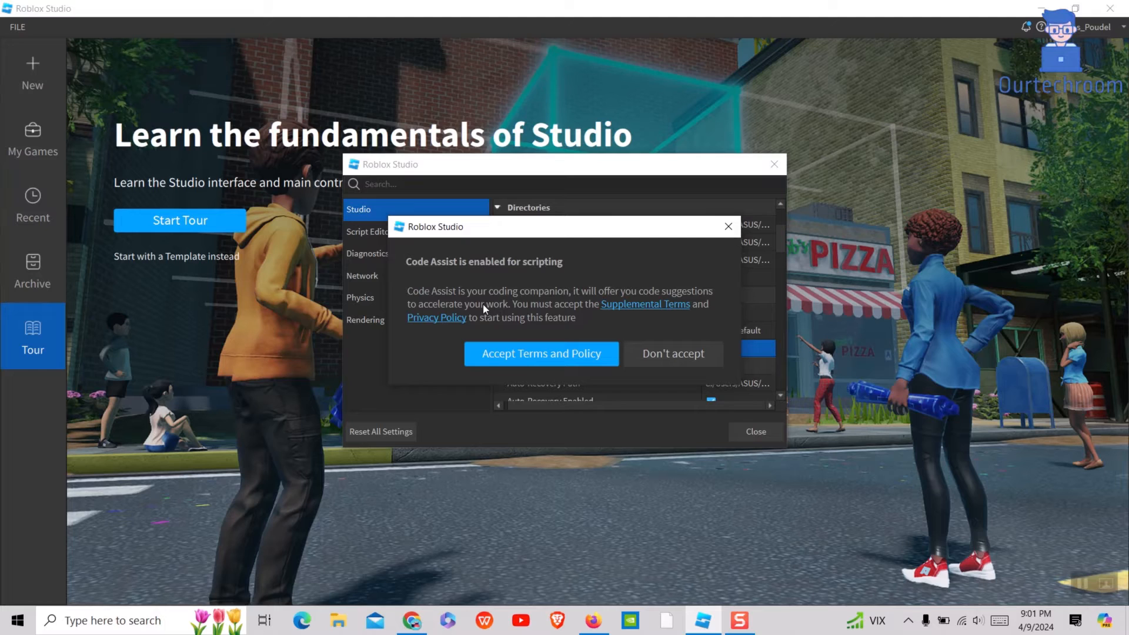
pyautogui.moveTo(616, 305)
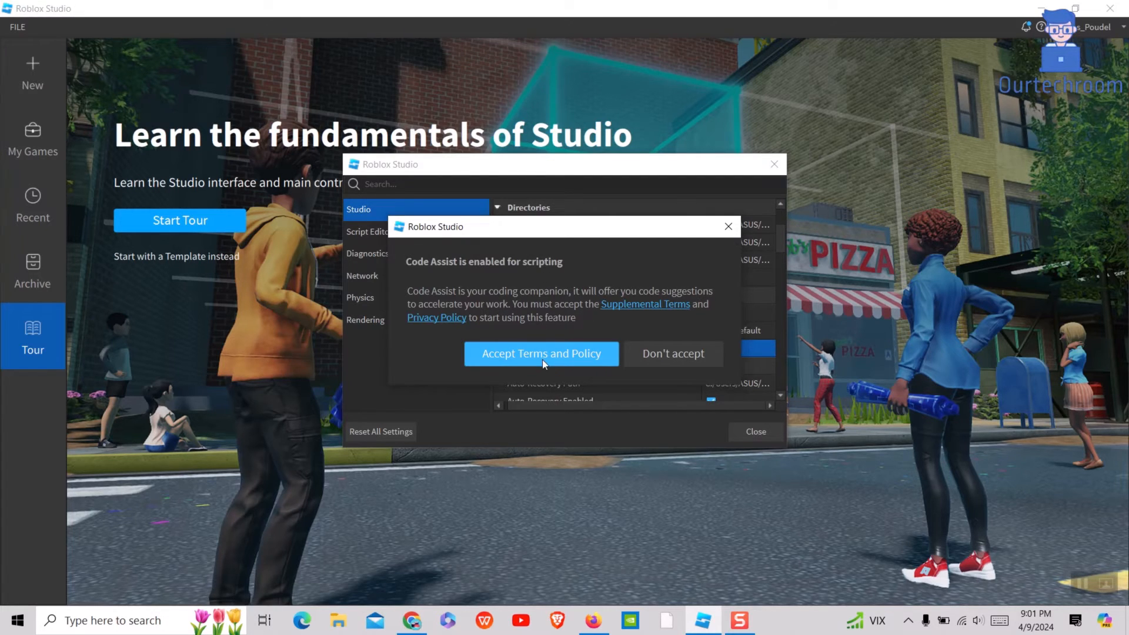
# Step: Accept the Code Assist terms and policy, then dismiss the confirmation notice
pyautogui.click(541, 353)
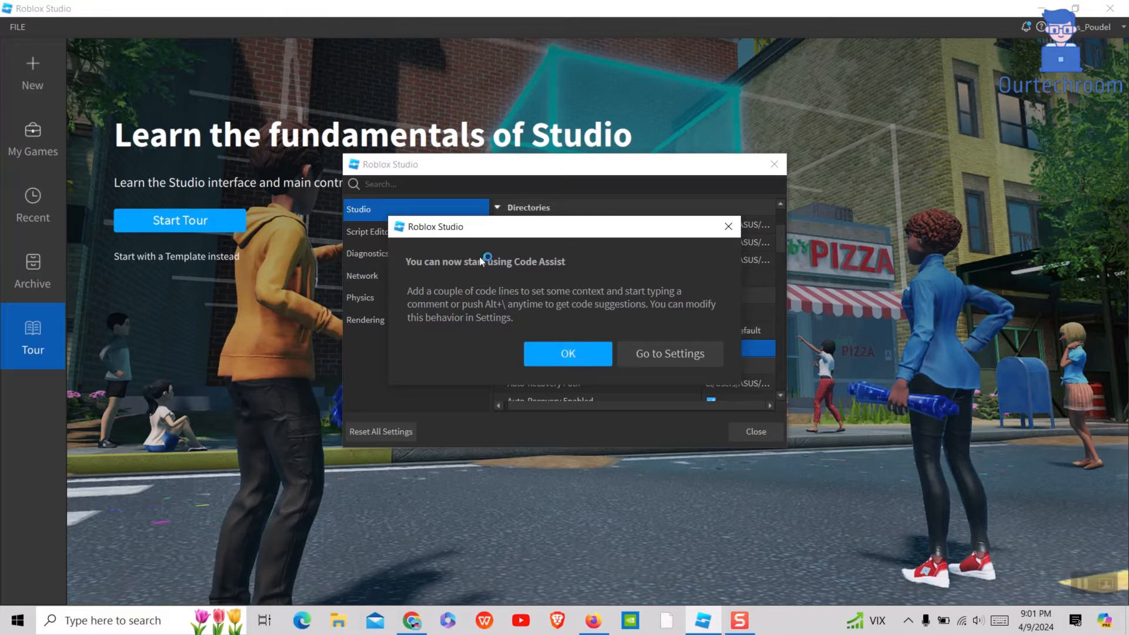
pyautogui.click(568, 354)
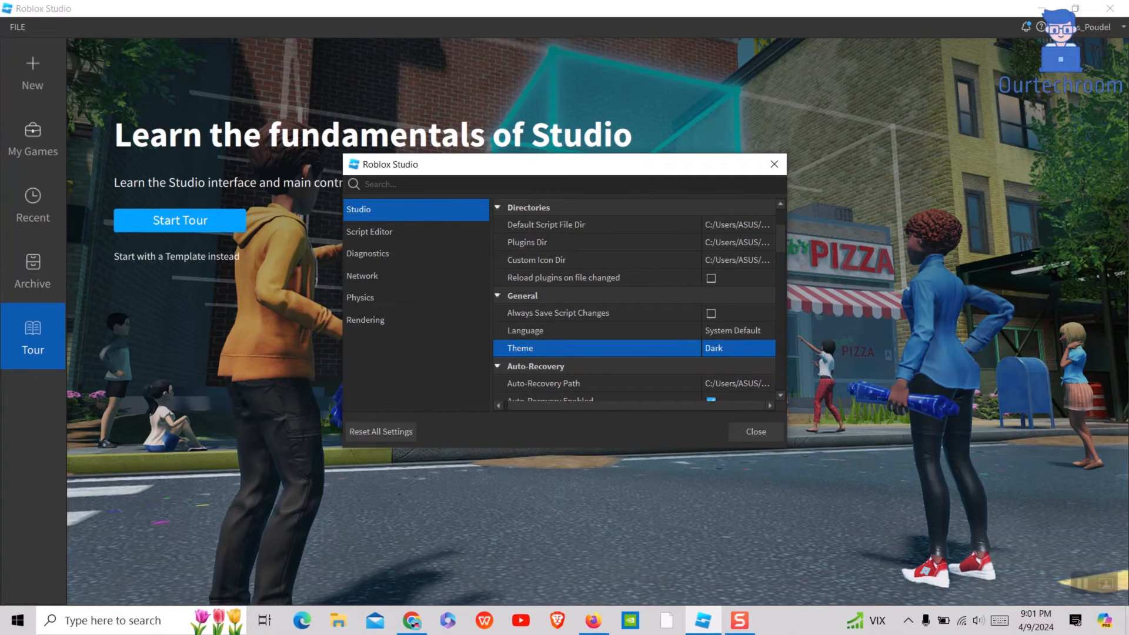
pyautogui.moveTo(726, 353)
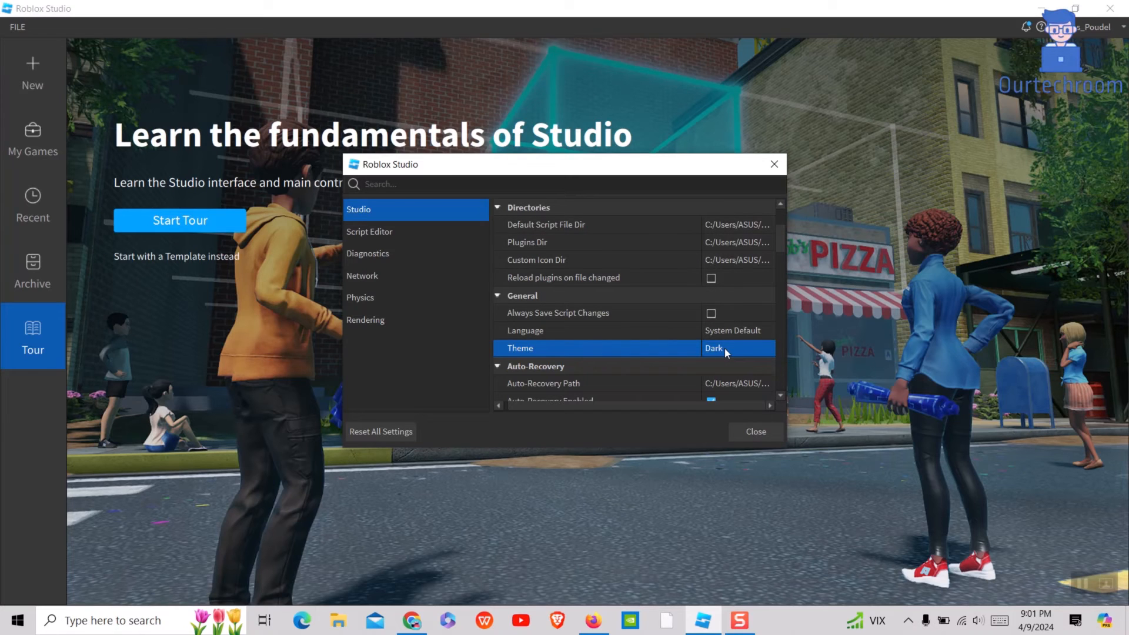
# Step: Set the Studio theme to Light and close the settings window
pyautogui.click(737, 348)
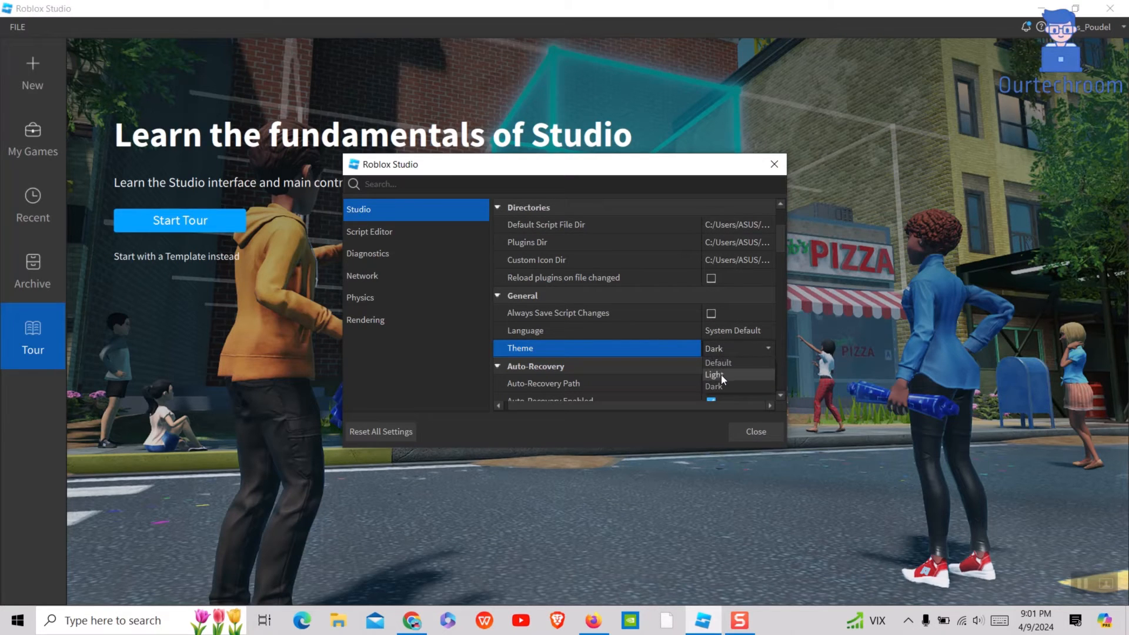
pyautogui.click(714, 375)
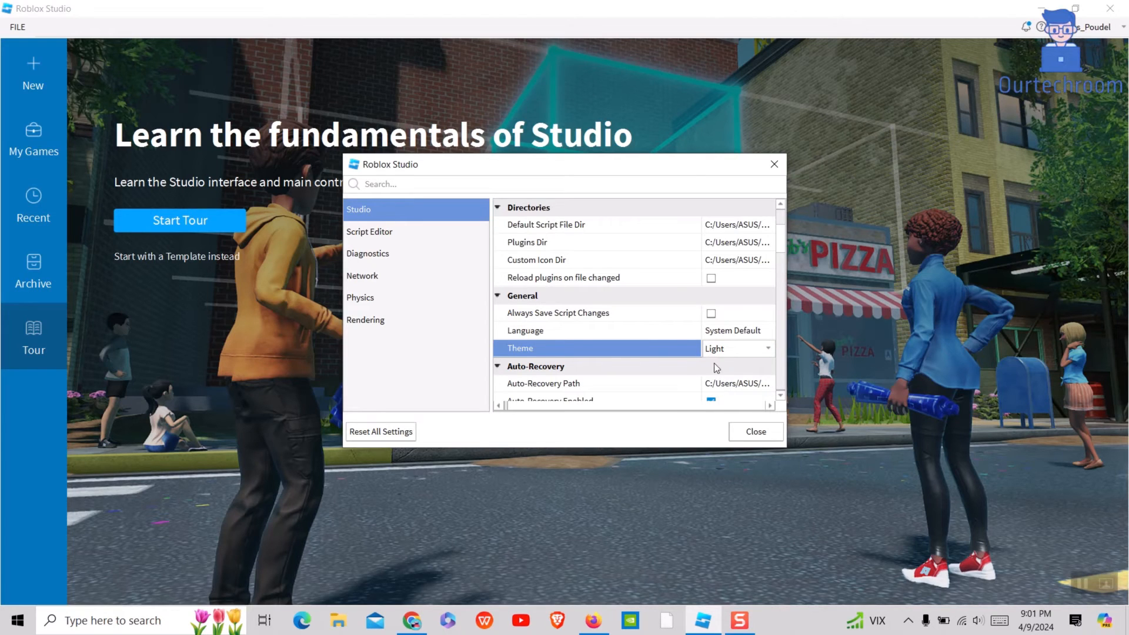
pyautogui.click(754, 431)
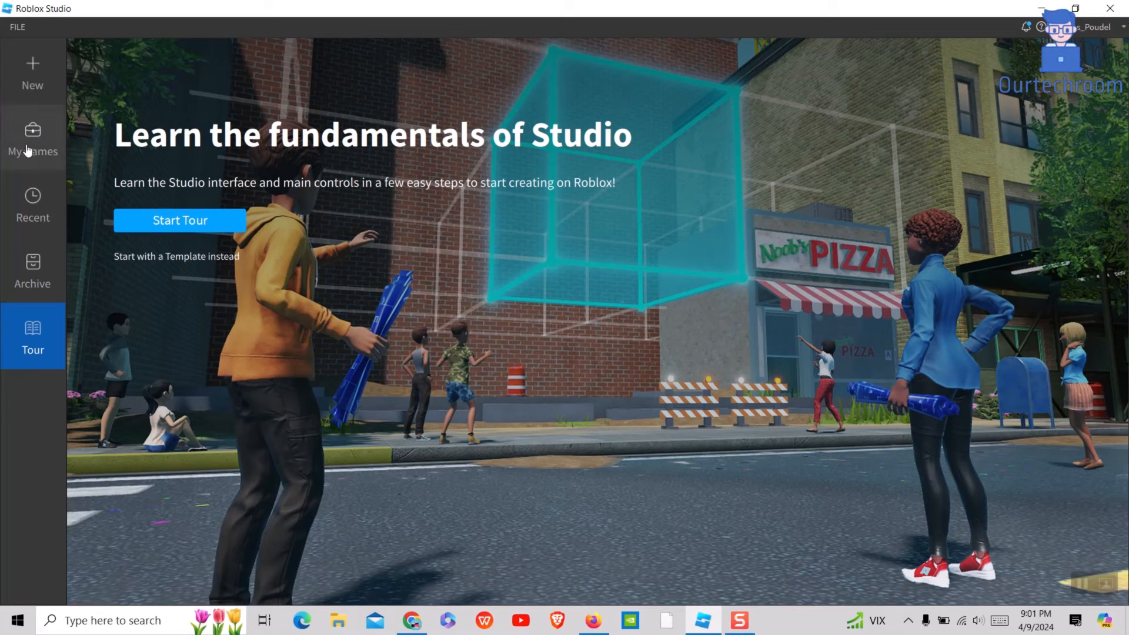
# Step: Go to the My Games page listing the single public game
pyautogui.click(33, 137)
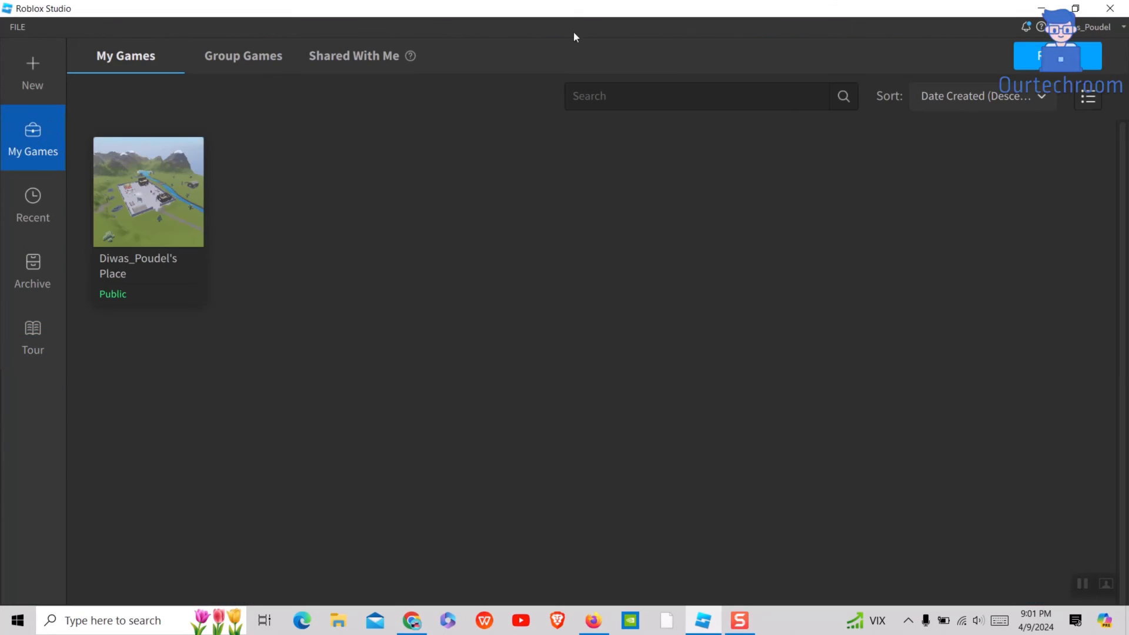